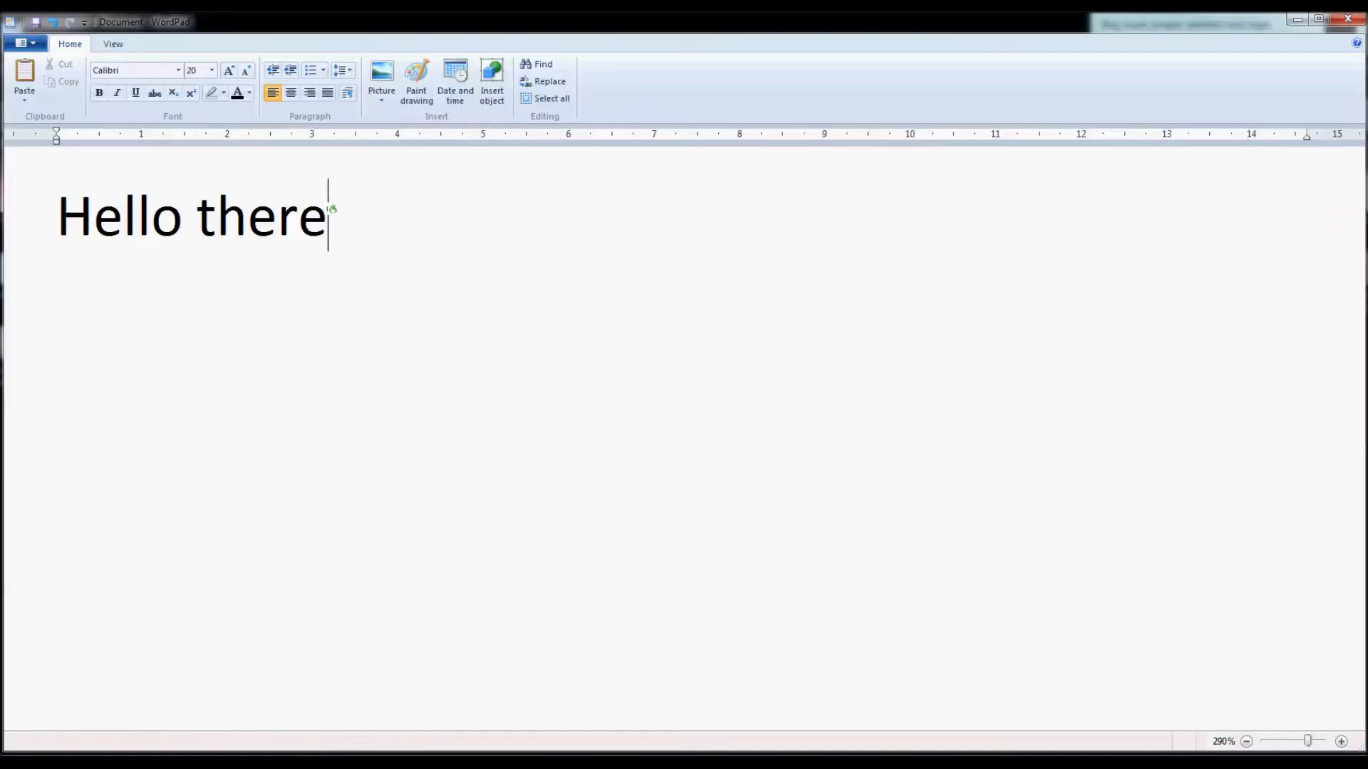
# - Dictate 'this is a review for Dragon NaturallySpeaking 12. It is not a perfect piece of software, it does make some mistakes.'
pyautogui.write('this is a review for Dragon NaturallySpeaking 12.')
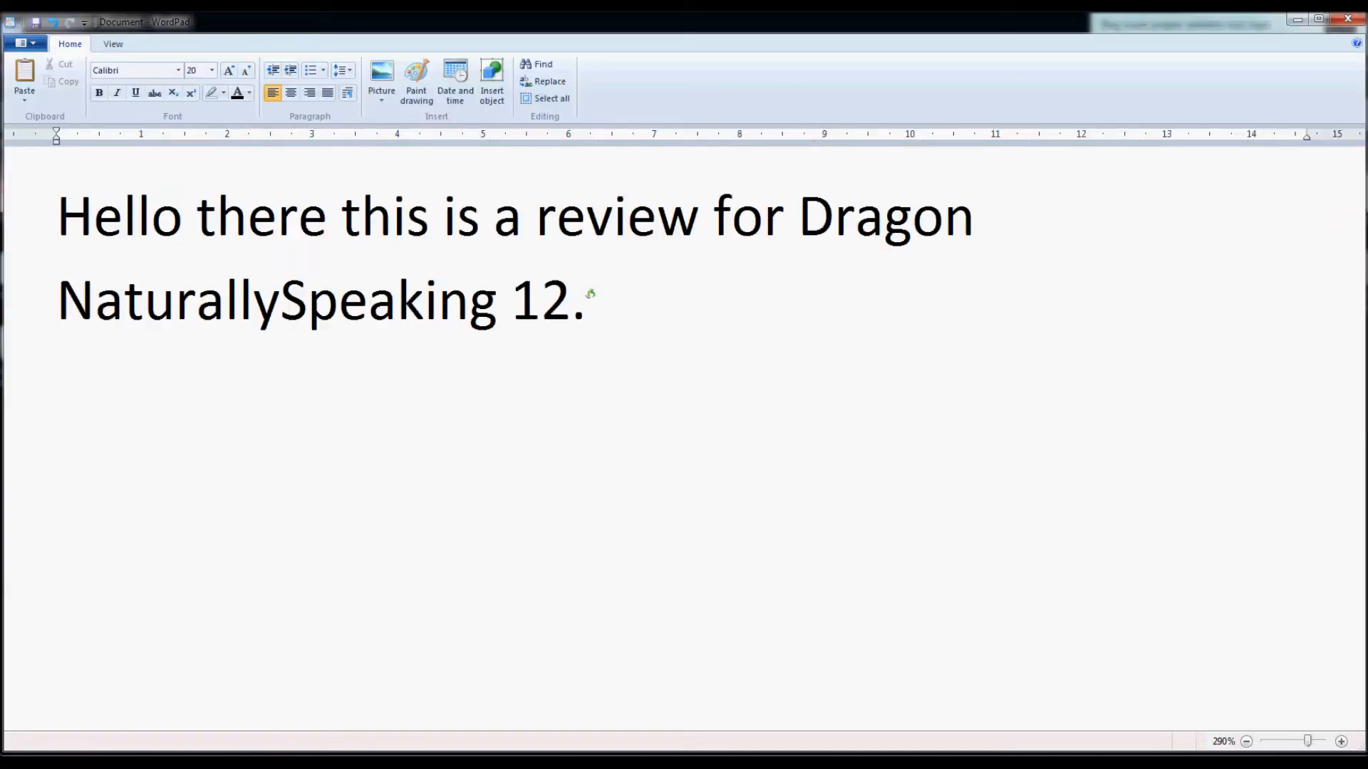
pyautogui.write('It is not a perfect piece of software')
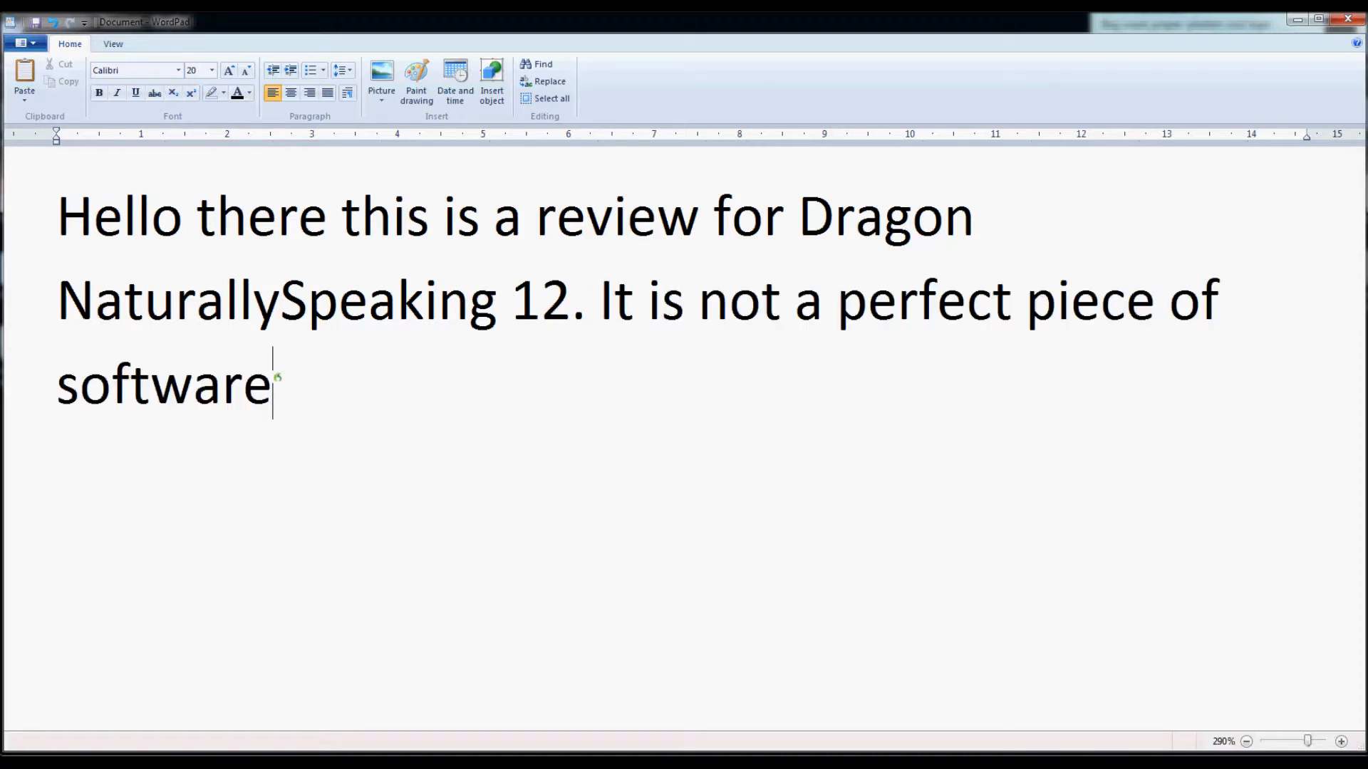
pyautogui.write(',')
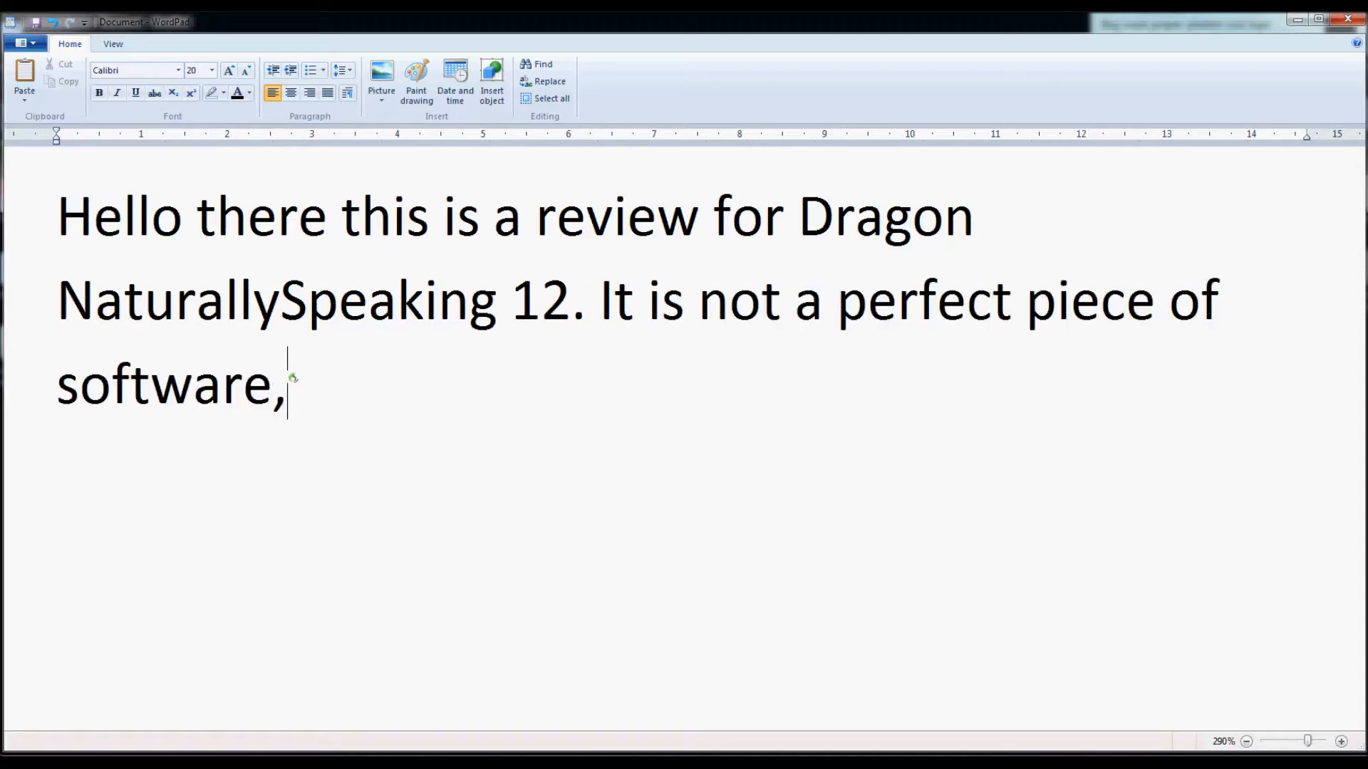
pyautogui.write('it does make some mistakes')
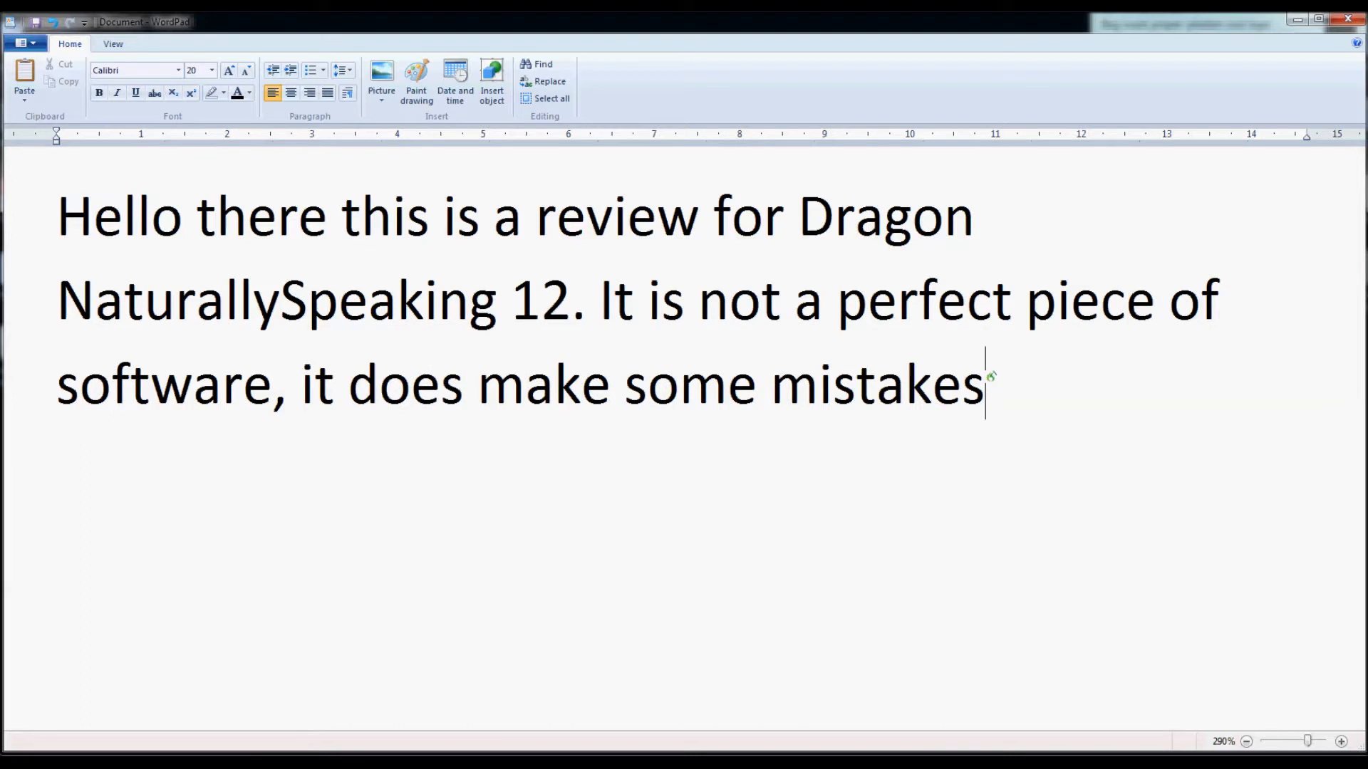
pyautogui.write('.')
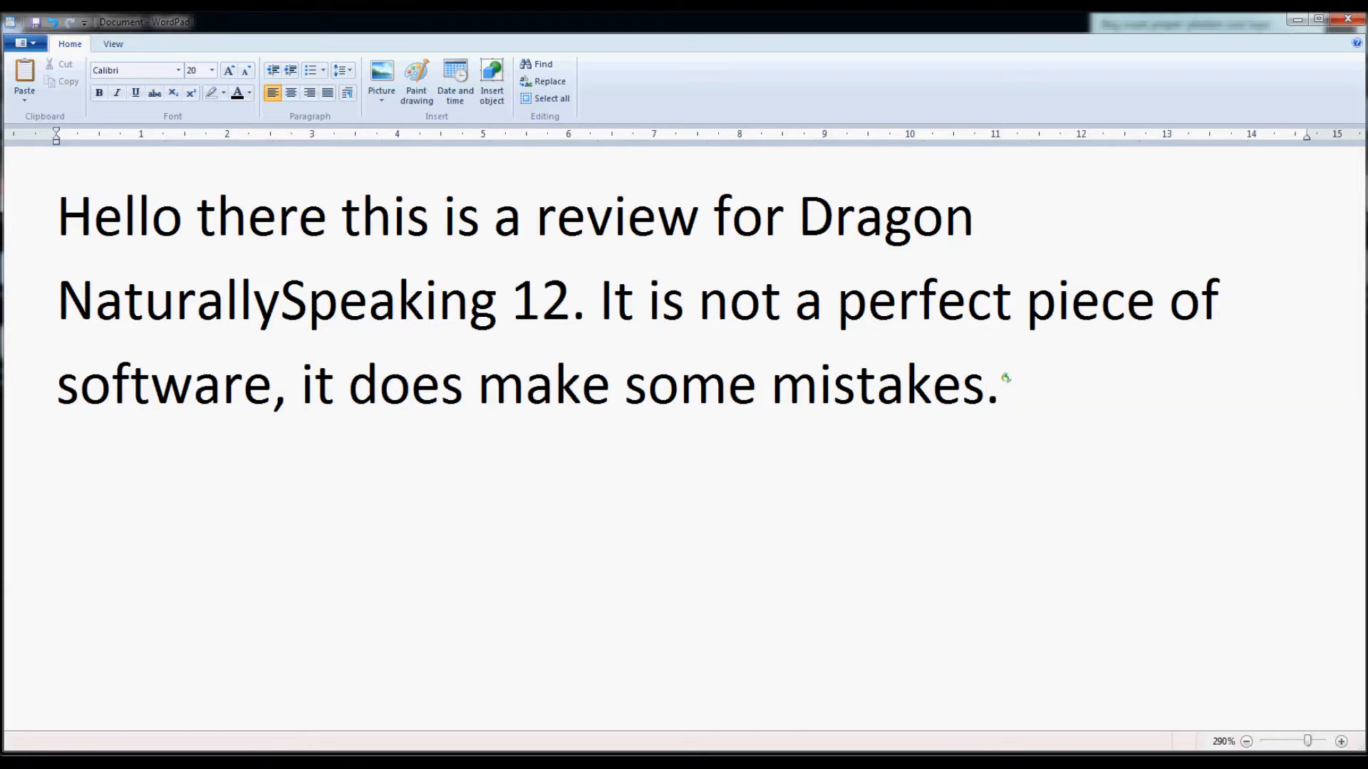
# - Dictate 'However one of its main strengths ... and to learn from them. Hopefully soon it will misinterpret something I say'
pyautogui.write('However one of its main strengths is its ability to correct these mistakes')
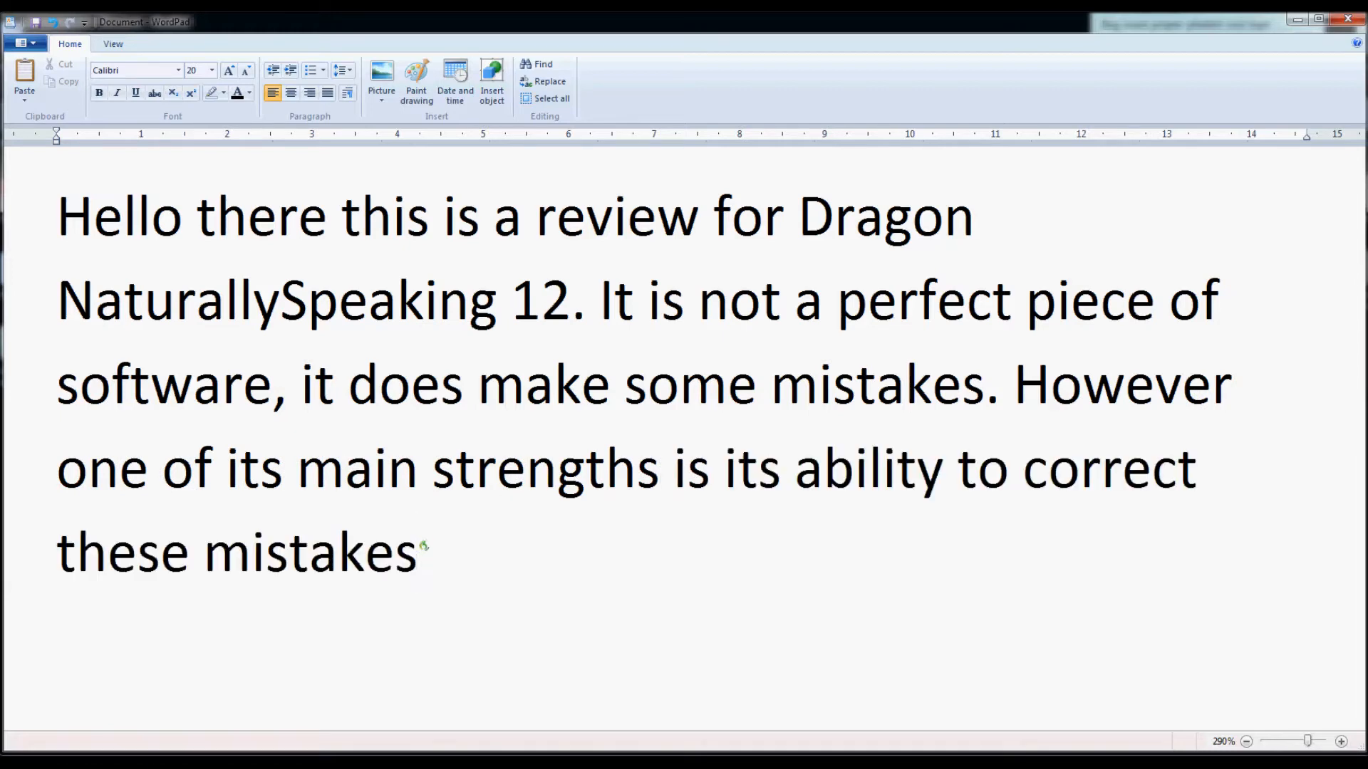
pyautogui.write('and to learn from them')
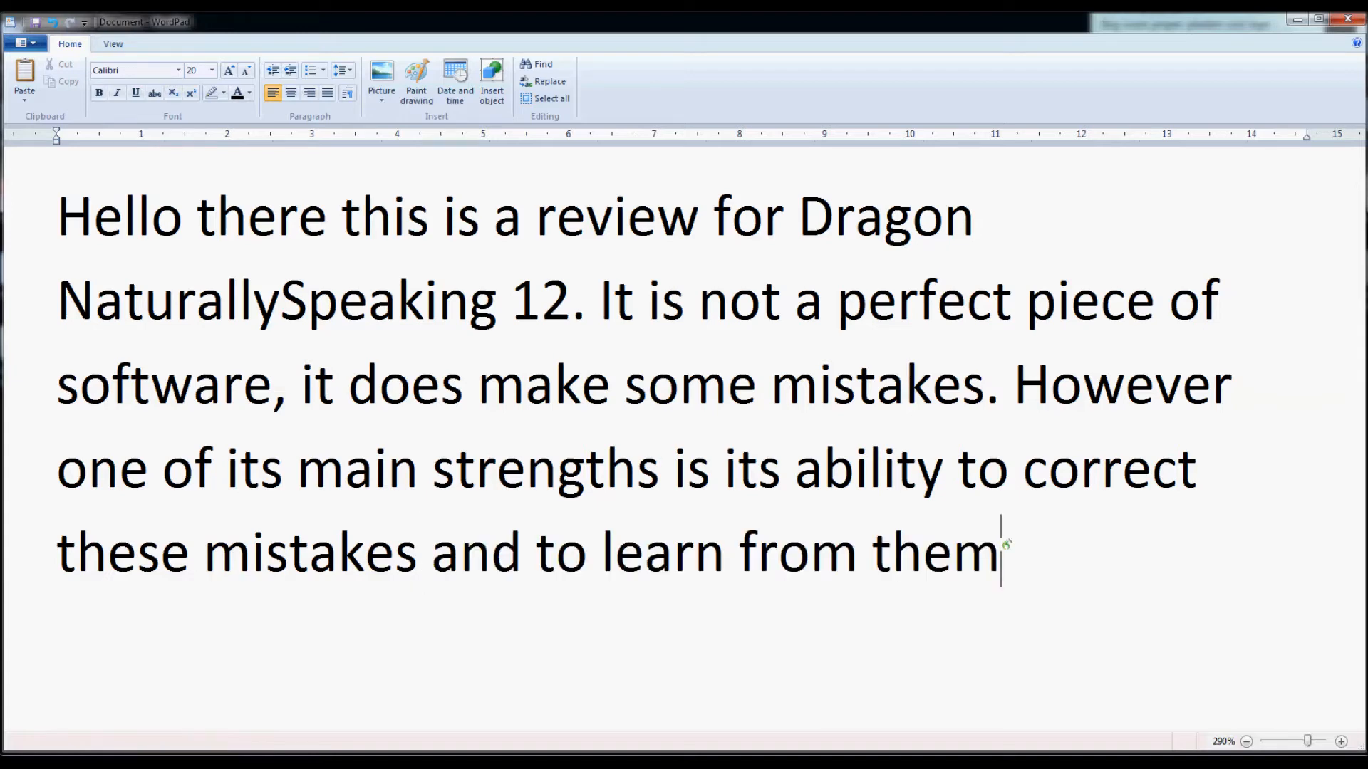
pyautogui.write('.')
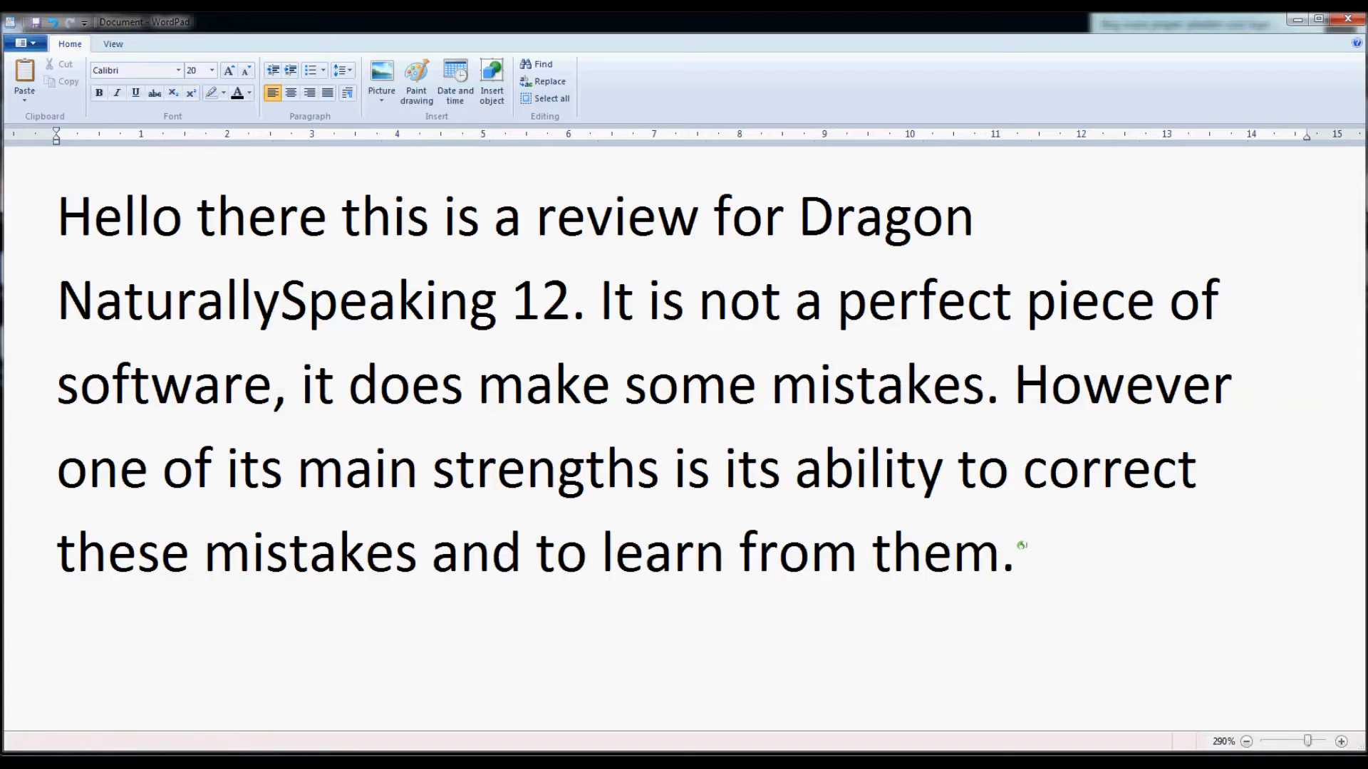
pyautogui.write('Hopefully soon it will')
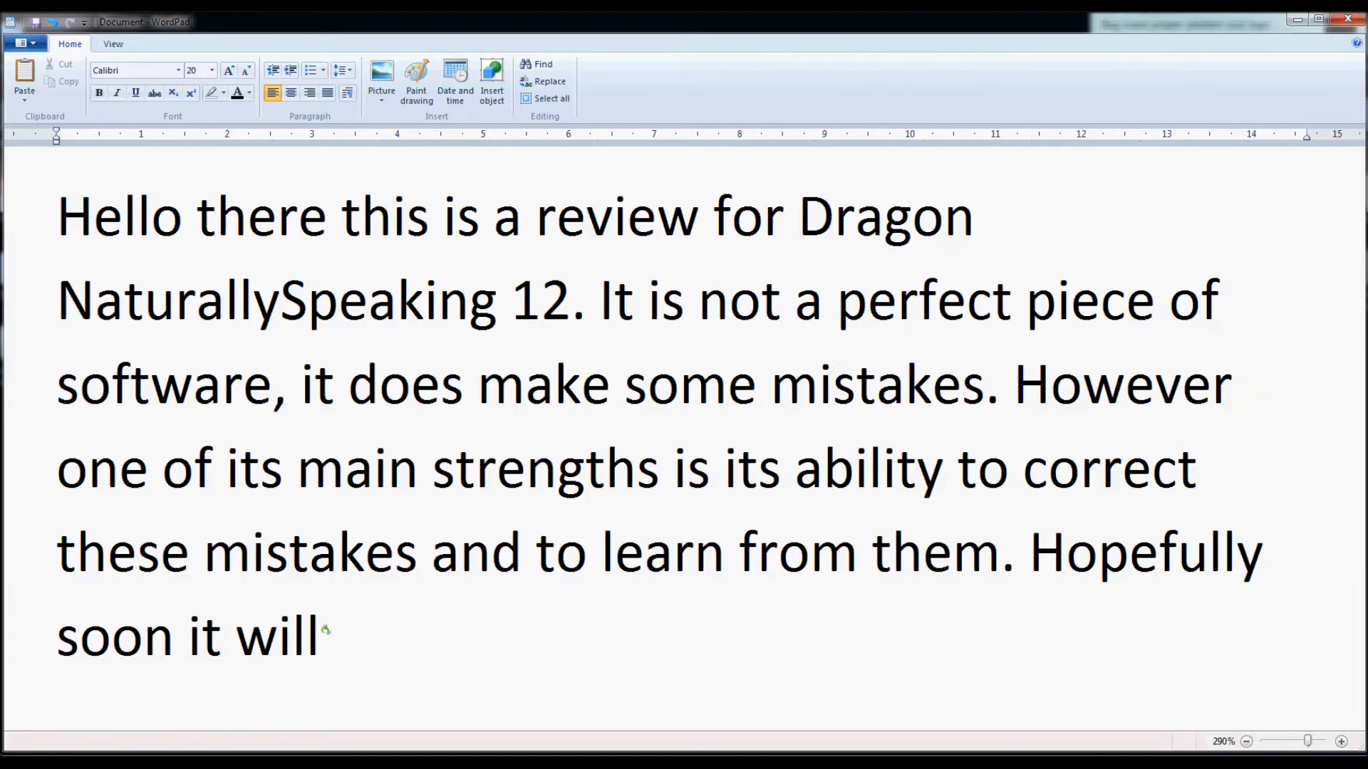
pyautogui.write('misinterpret something I say')
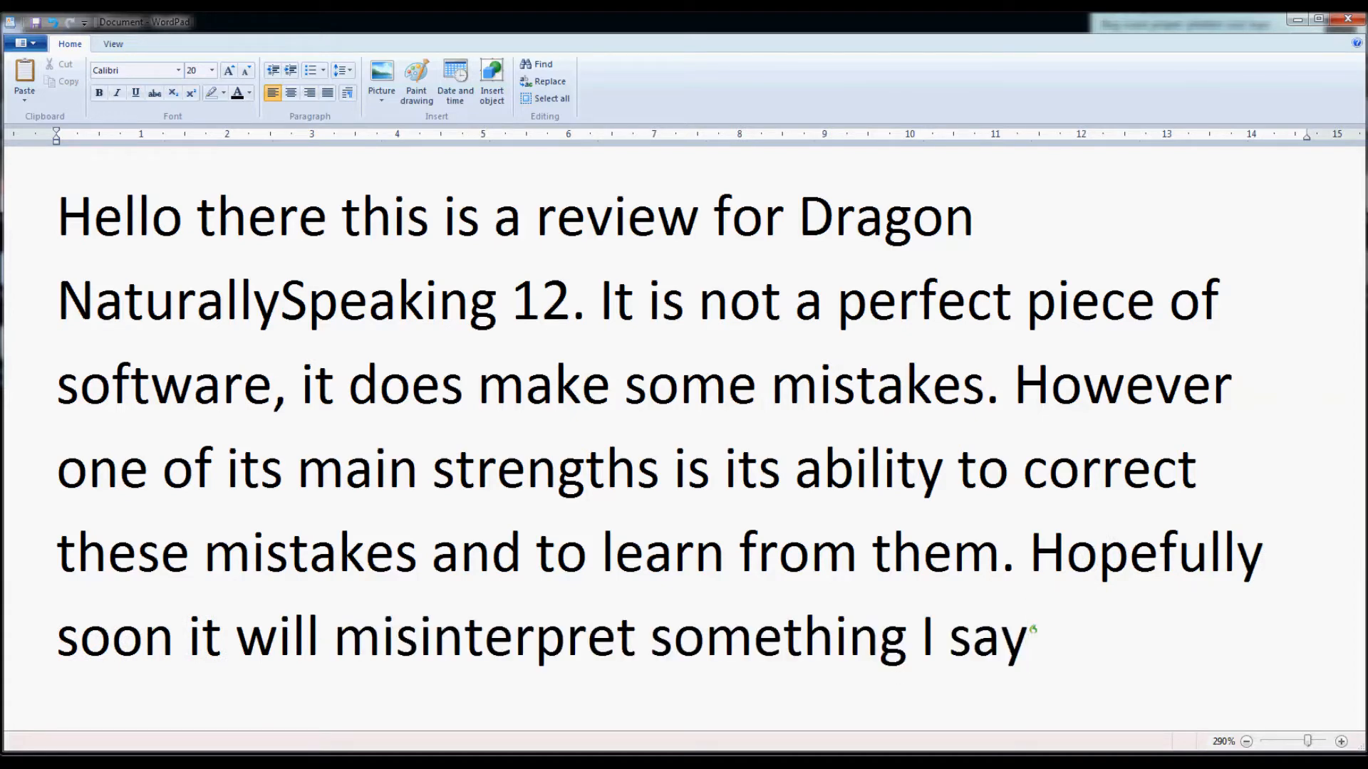
# - Dictate the periods and 'thus far it has not. Well it depends on how you look at it I suppose.'
pyautogui.write('.')
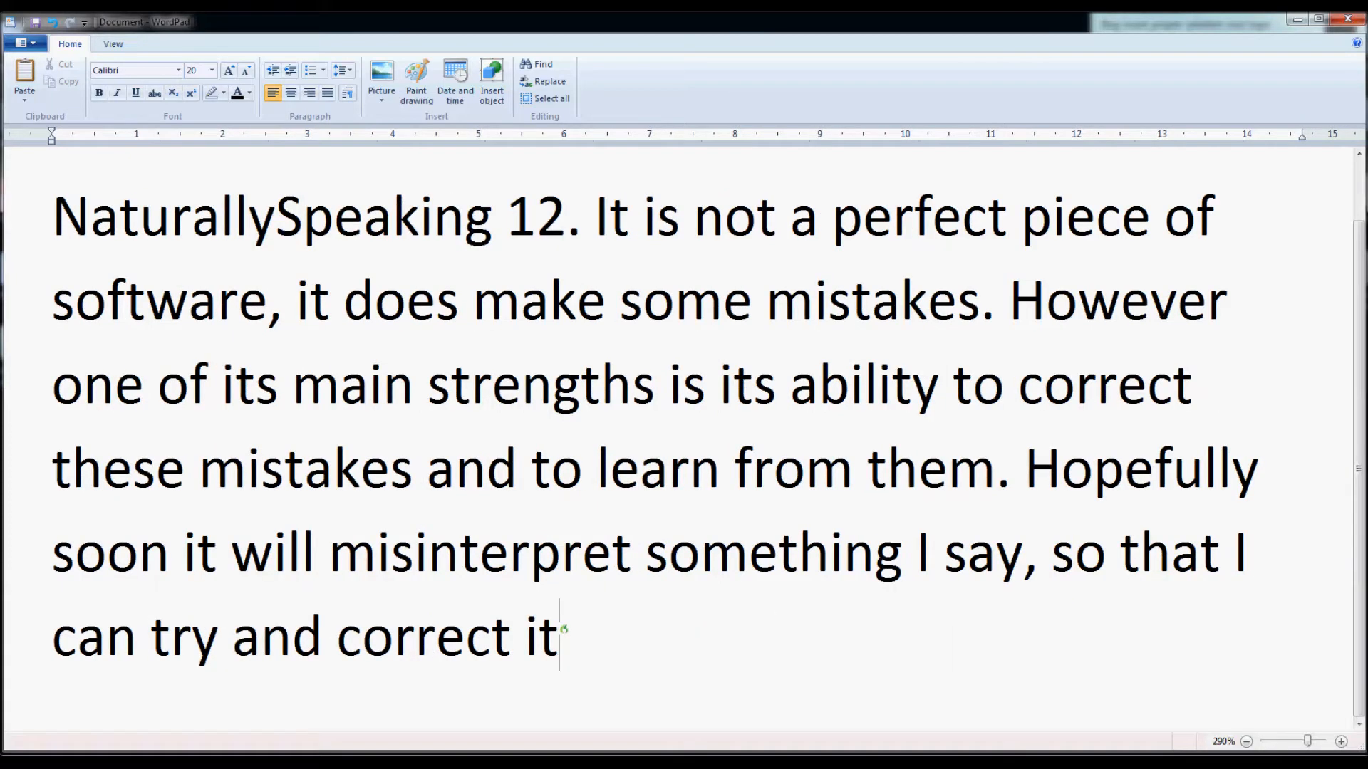
pyautogui.write('. Unfortunately')
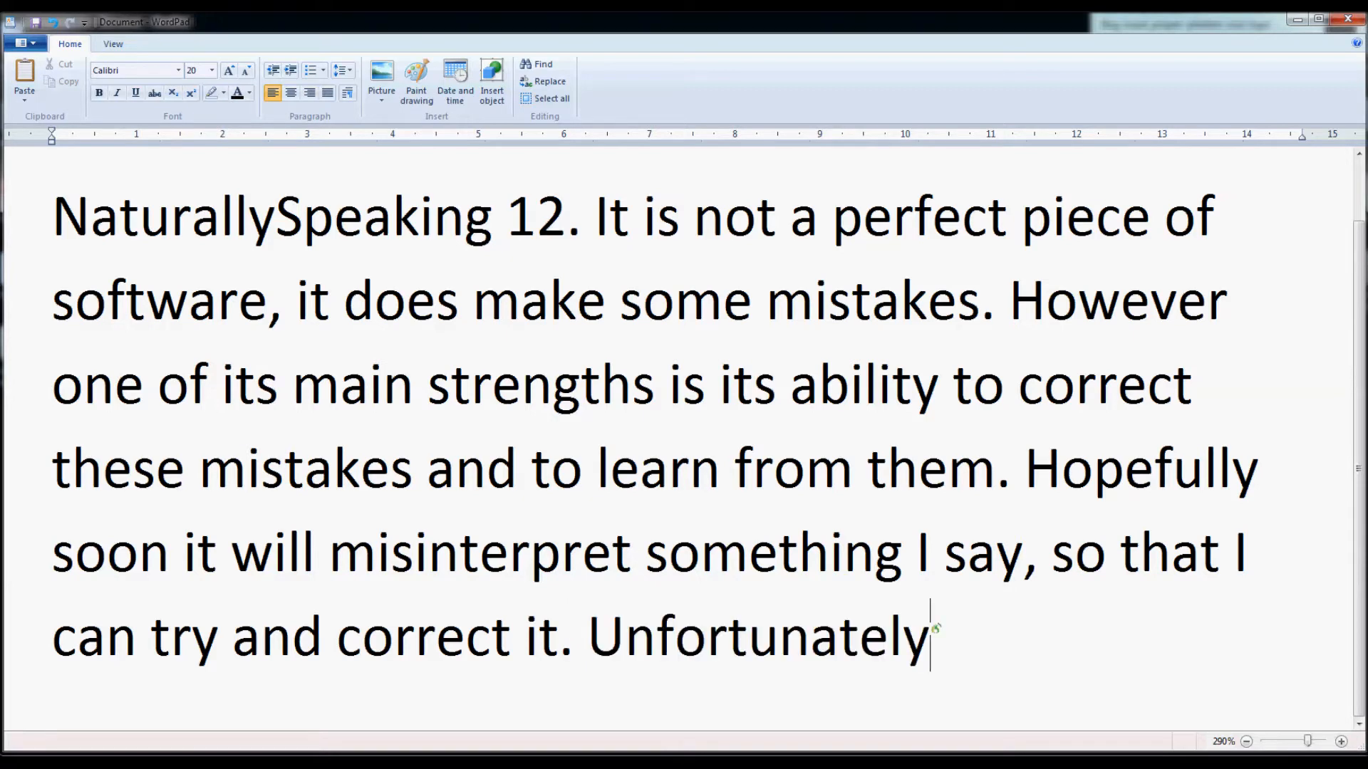
pyautogui.write('thus far it has not')
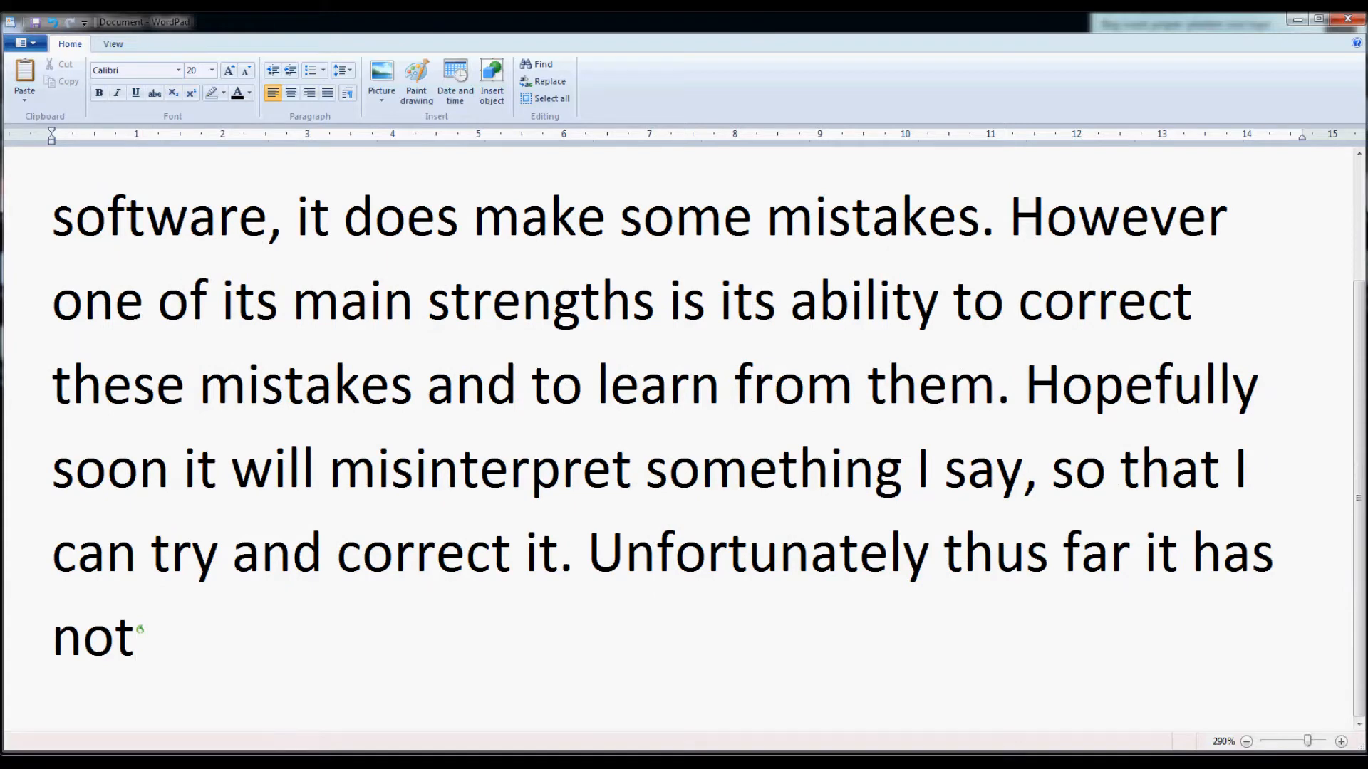
pyautogui.write('.')
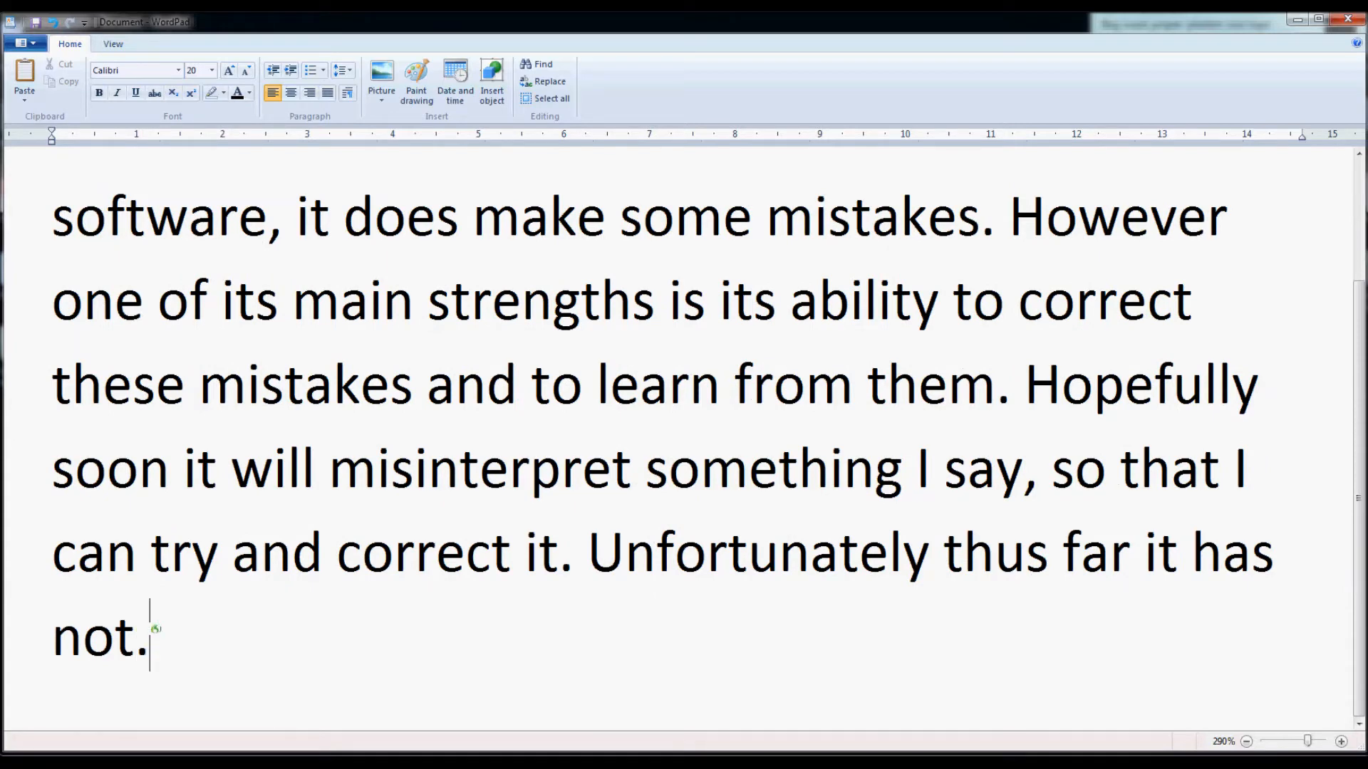
pyautogui.write('Well it depends on how you look at it I suppose')
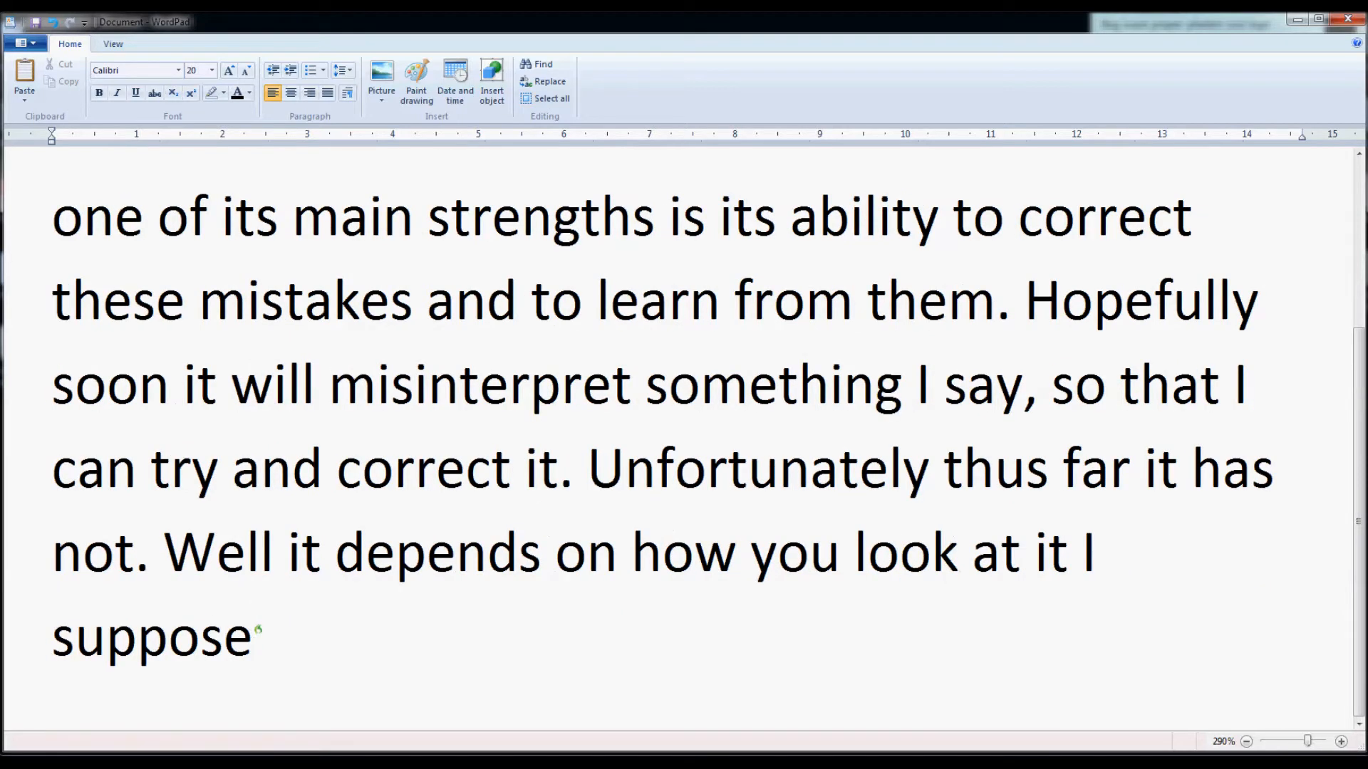
pyautogui.write('.')
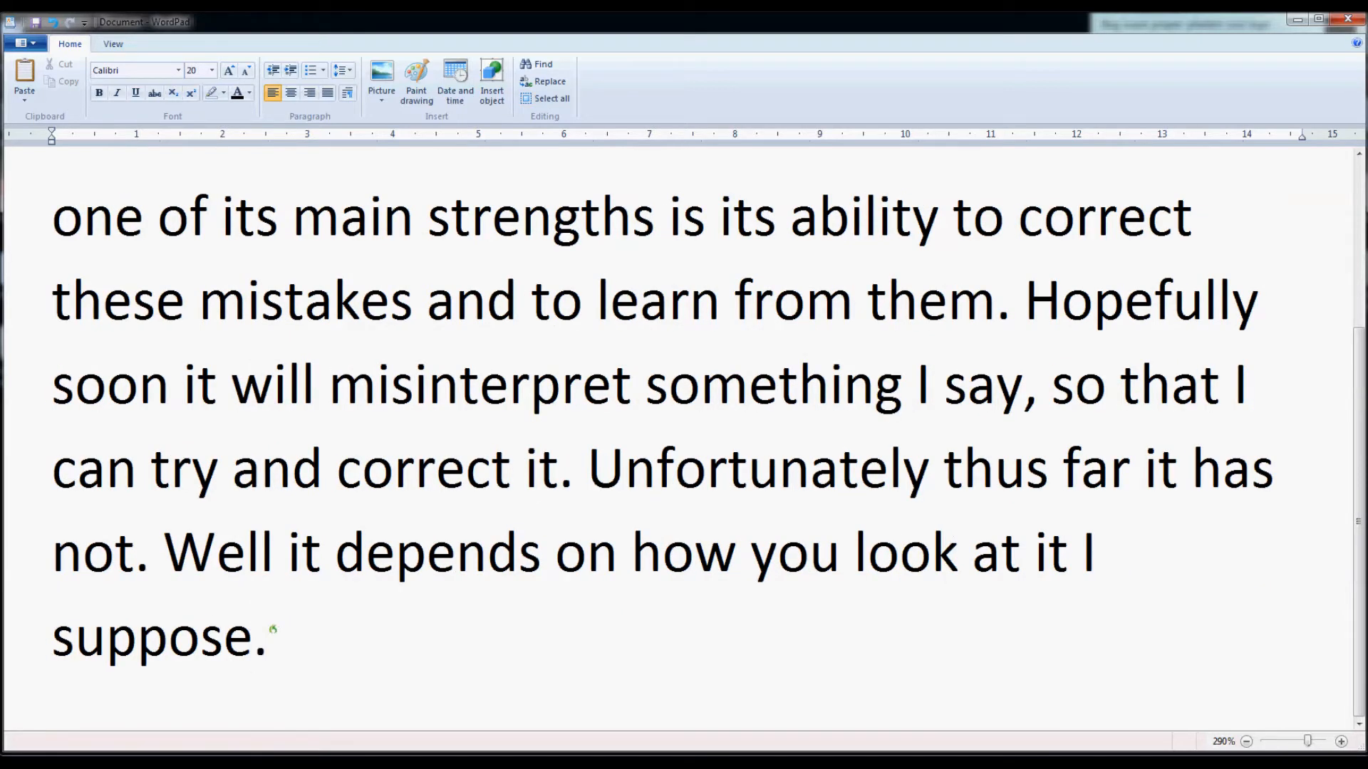
# - Dictate 'It is pretty good I have to admit. It can actually work much quicker than I am however I'm trying to look out from stakes'
pyautogui.write('It is pretty good')
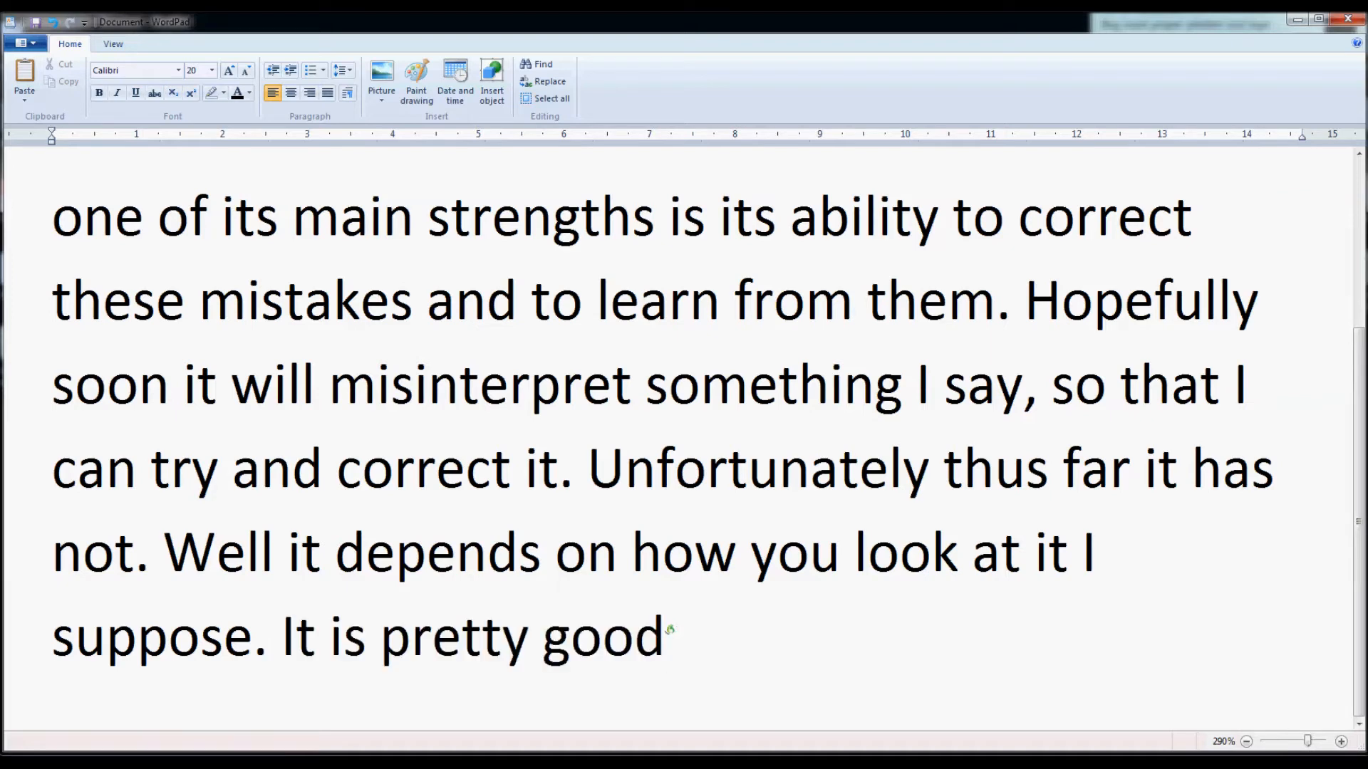
pyautogui.write('I have to admit.')
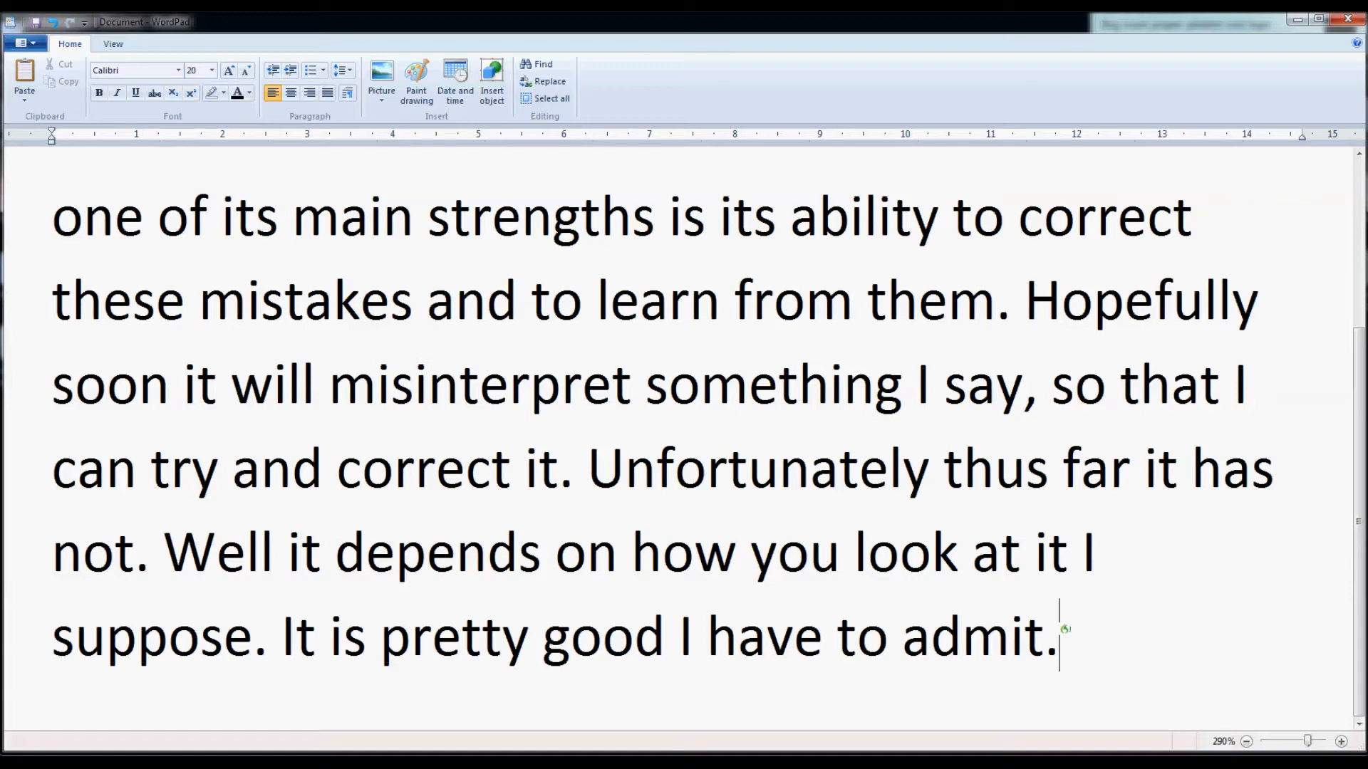
pyautogui.write('It can actually work much quicker than I am using it at the moment')
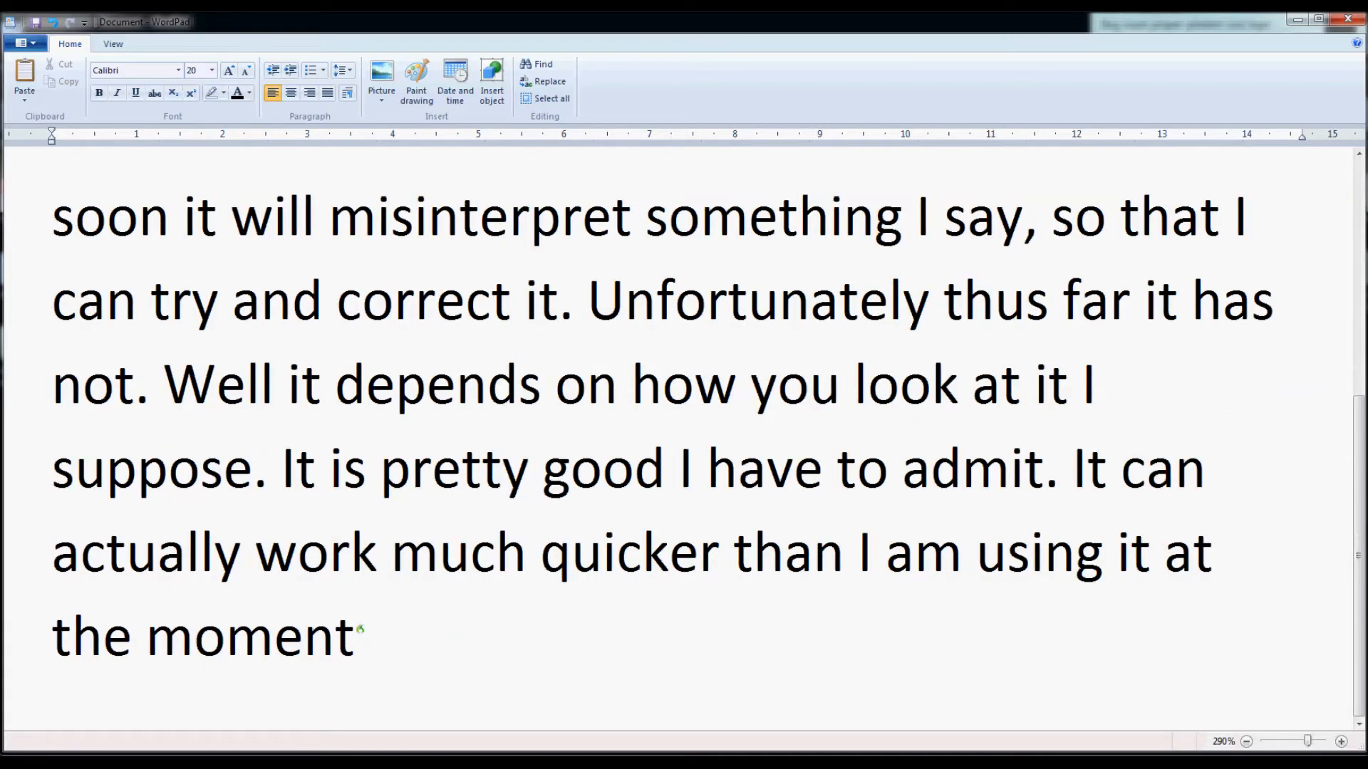
pyautogui.click(357, 635)
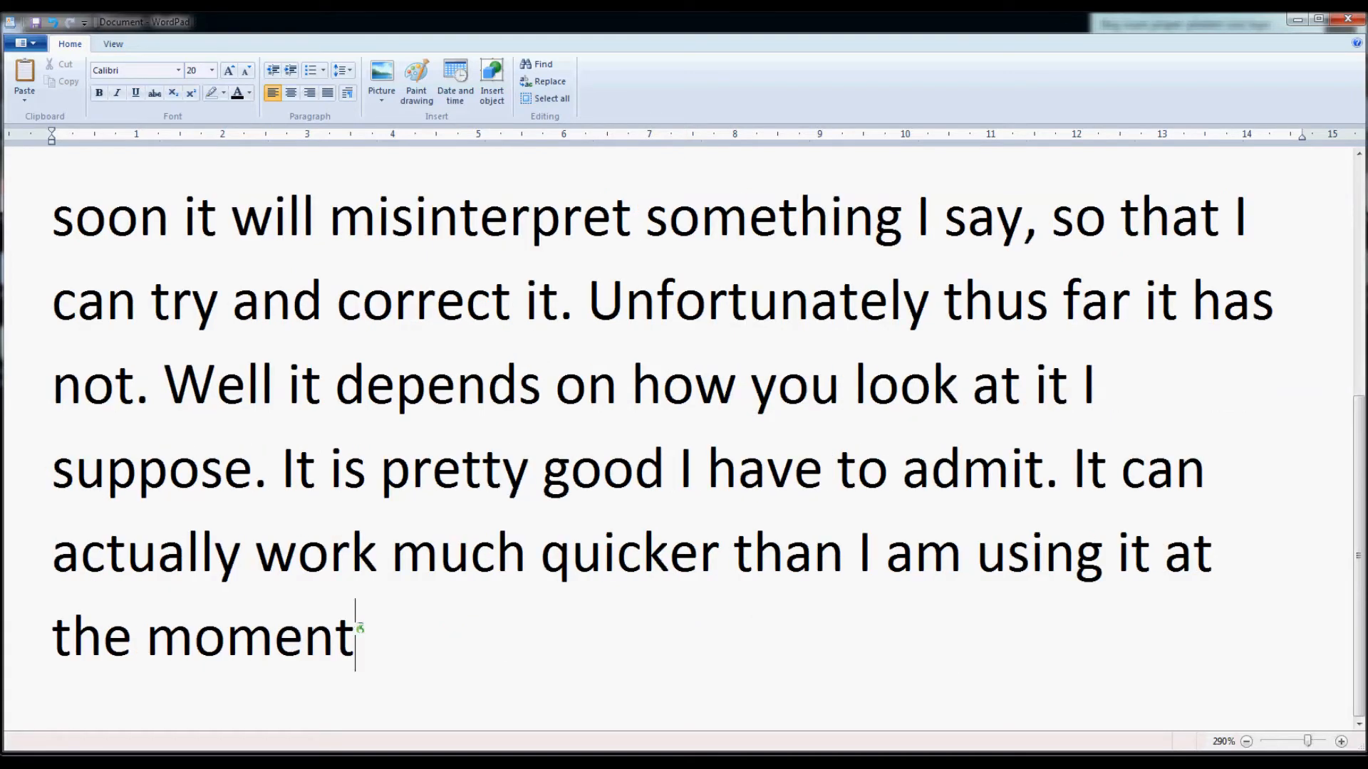
pyautogui.write("however I'm trying to look out from stakes")
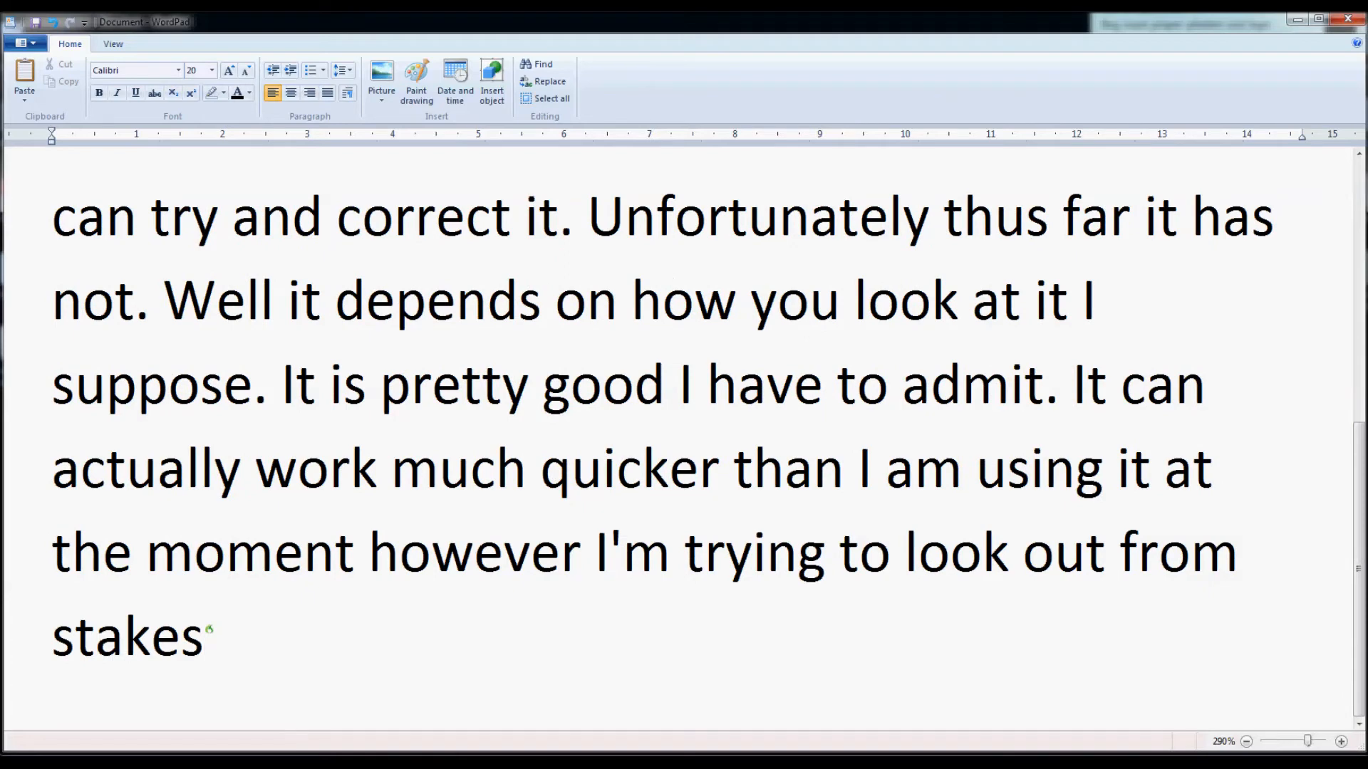
# - Correct 'from stakes' to 'for mistakes' and end the sentence with a period
pyautogui.click(203, 637)
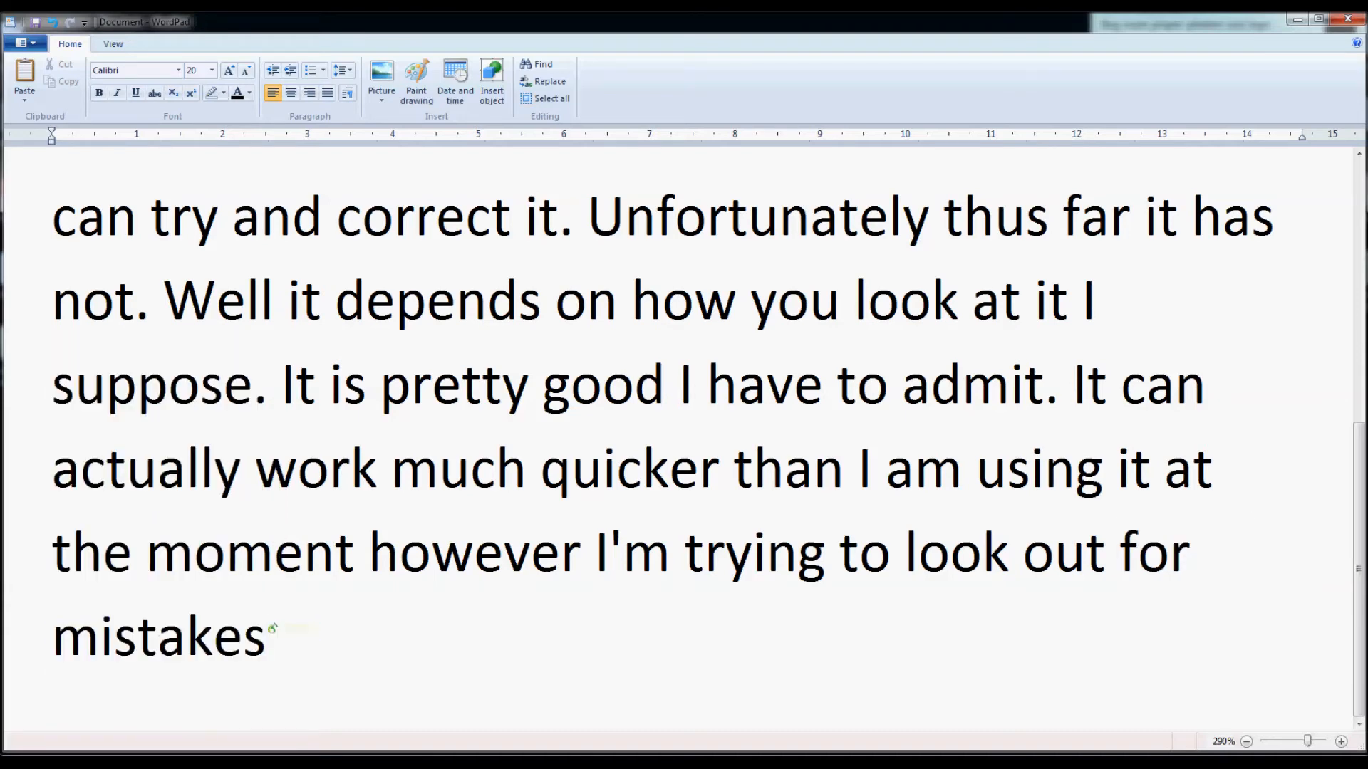
pyautogui.write('.')
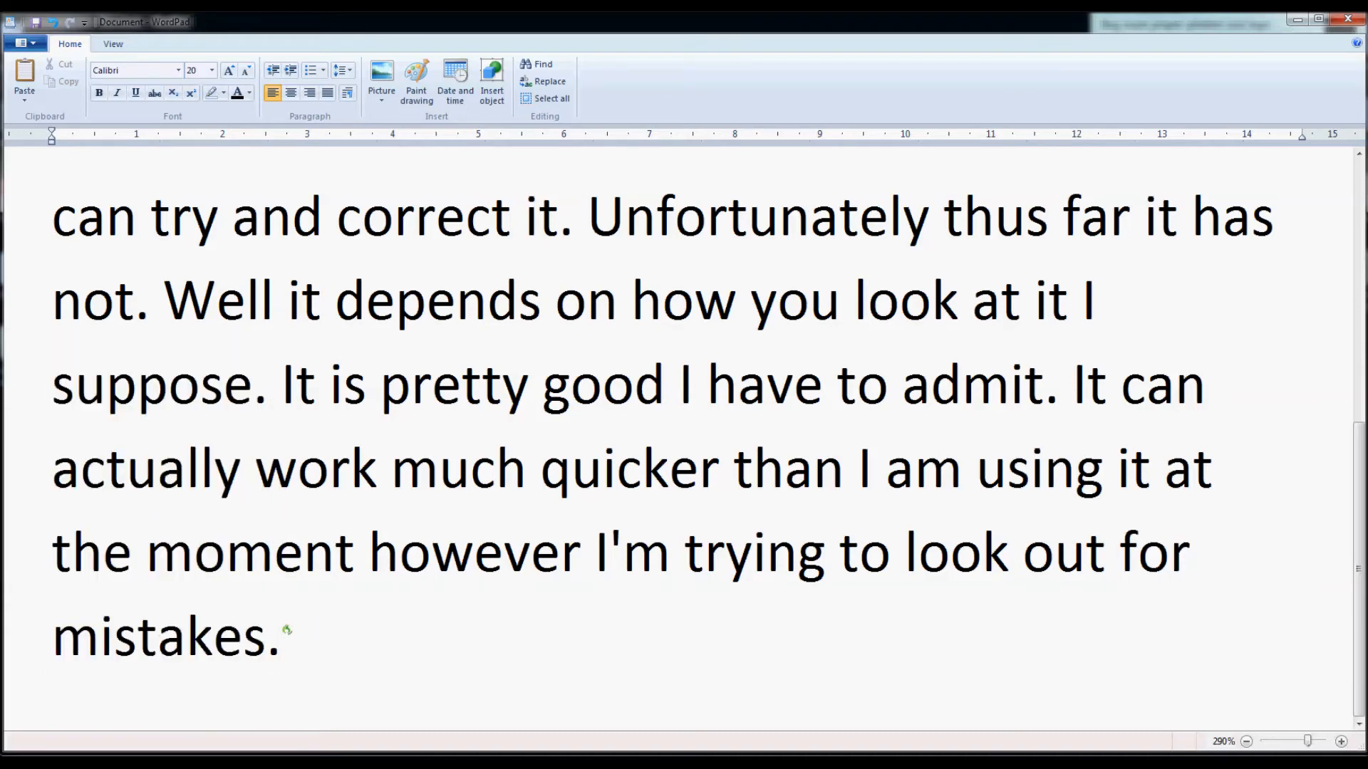
# - Dictate 'That was a perfect example.' and close the easy-correction sentence with a period
pyautogui.write('That was a perfect example')
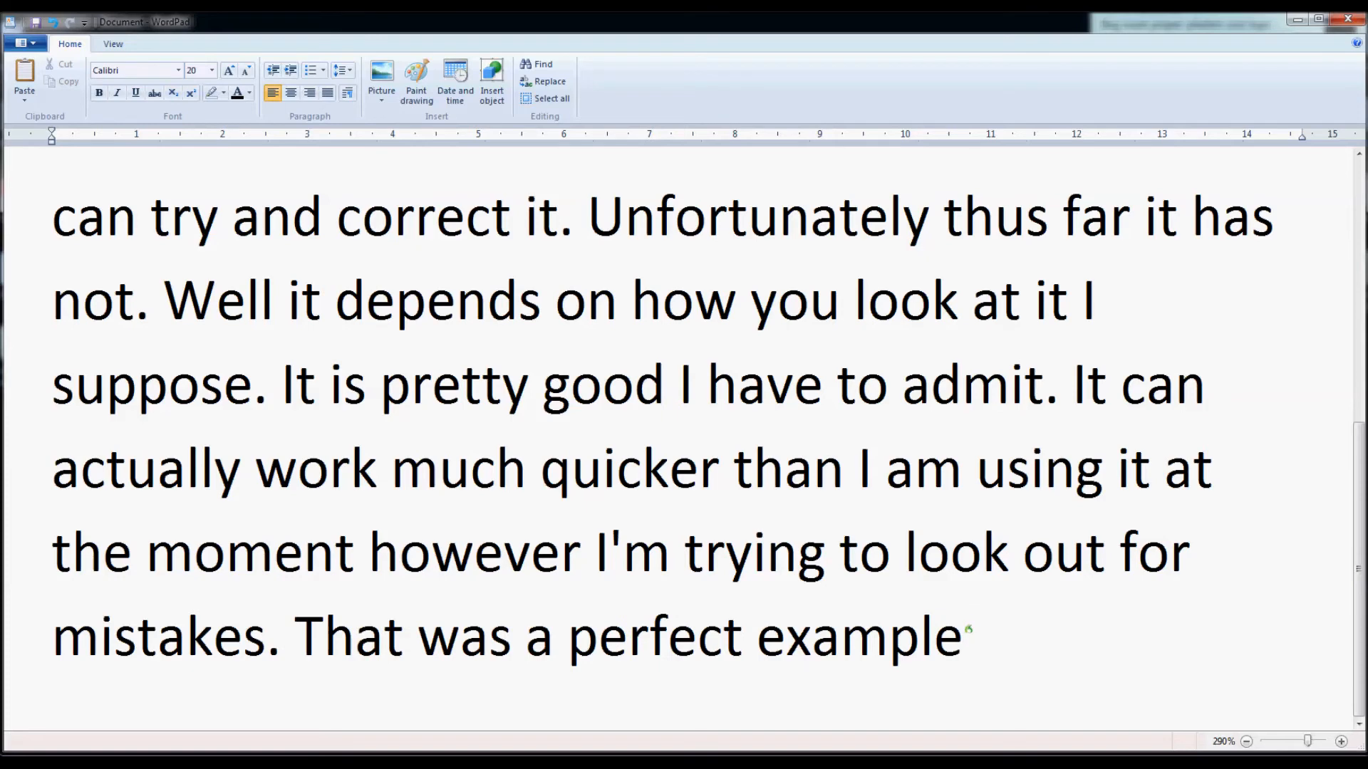
pyautogui.write('. As you can')
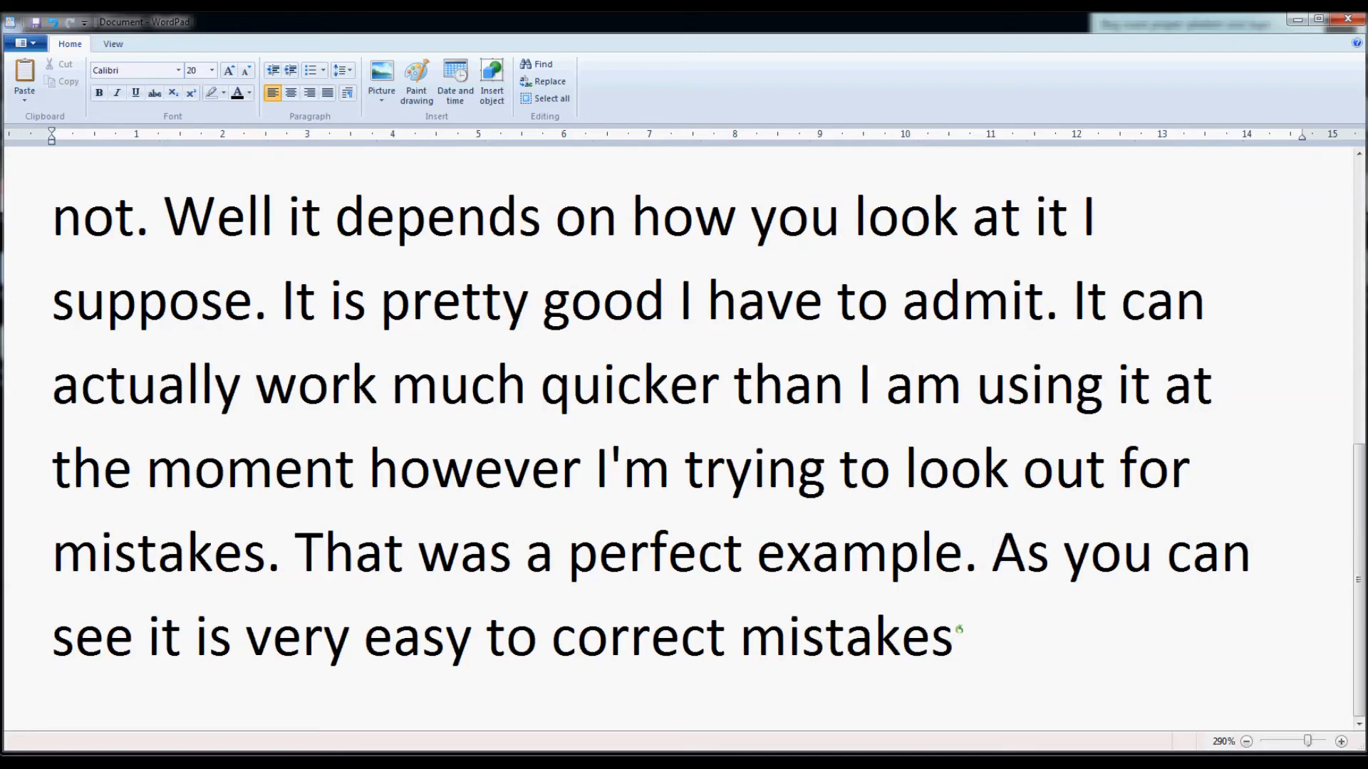
pyautogui.write('.')
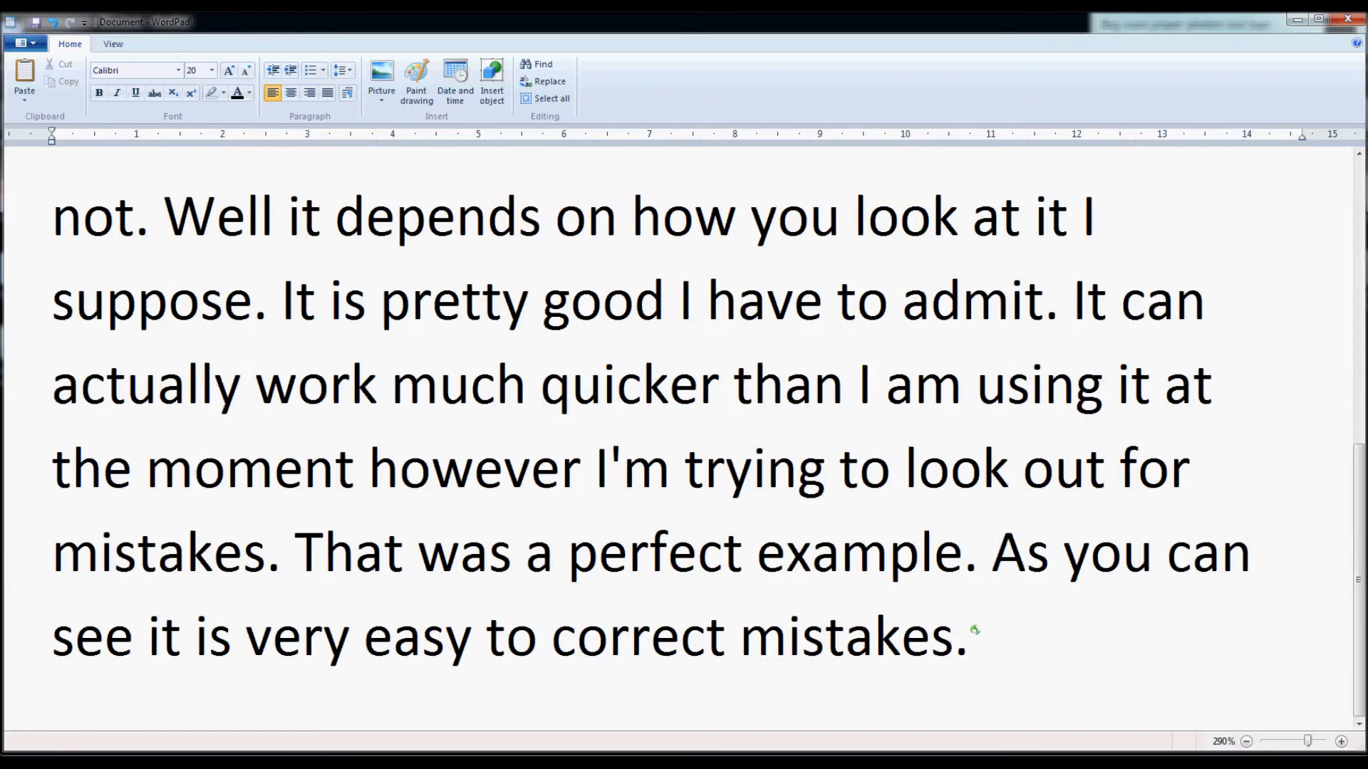
# - Dictate 'I hope this has given you some form of an insight into the program. Thank you for listening.'
pyautogui.write('I hope this has given you')
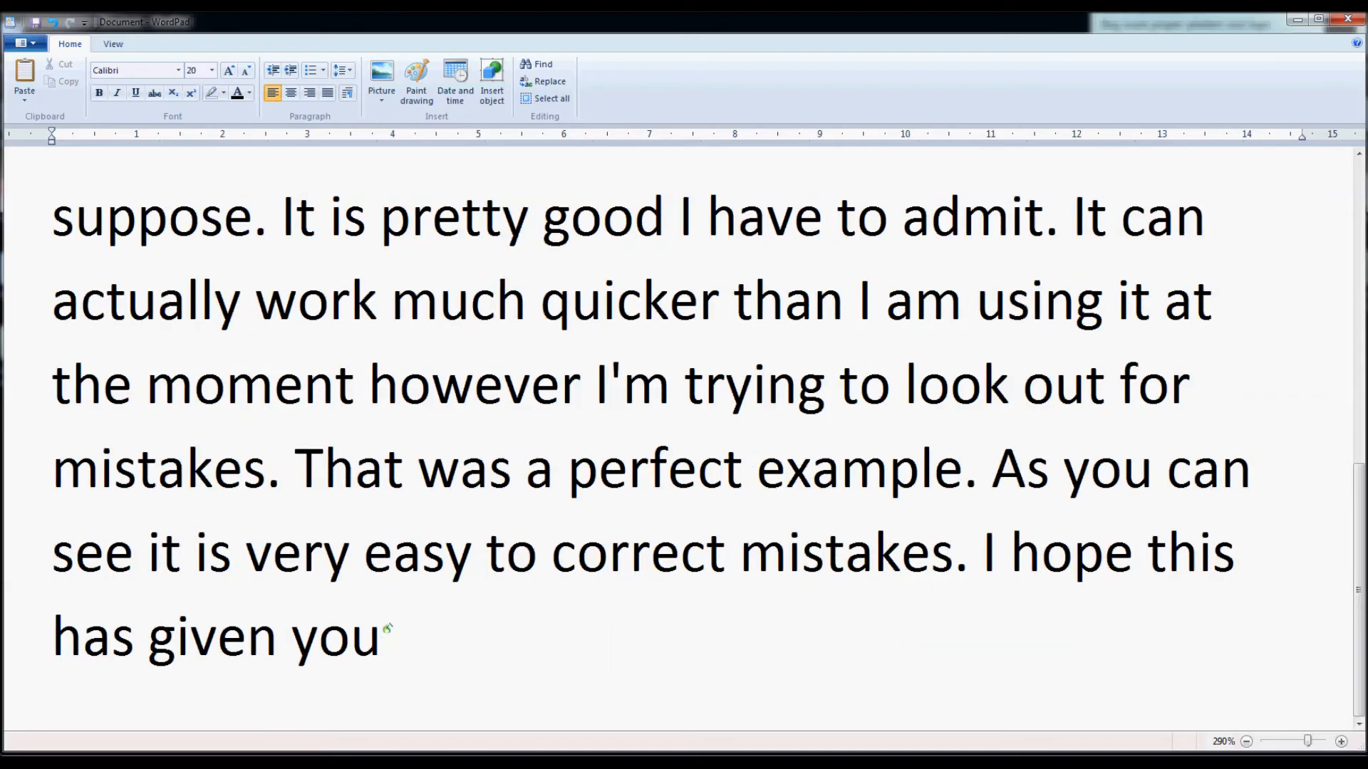
pyautogui.write('some form of an insight')
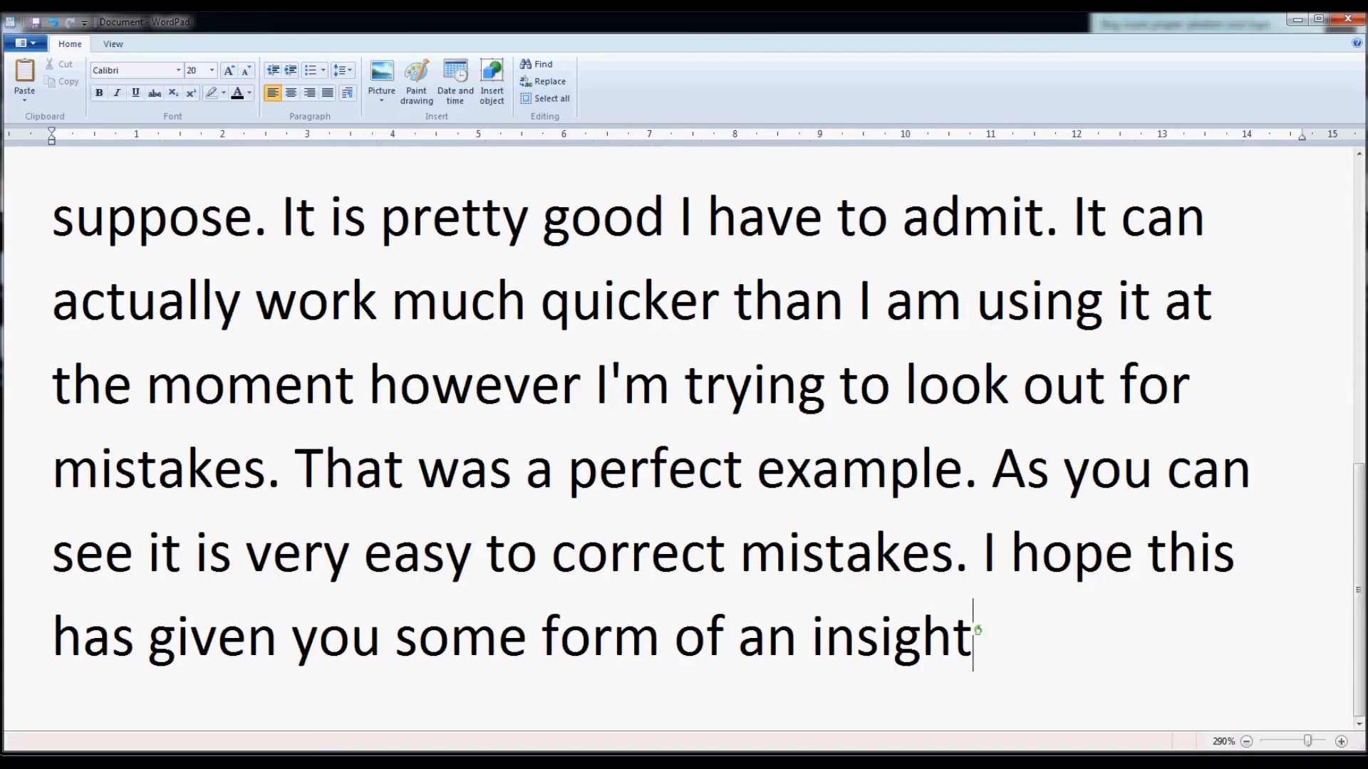
pyautogui.write('into the program')
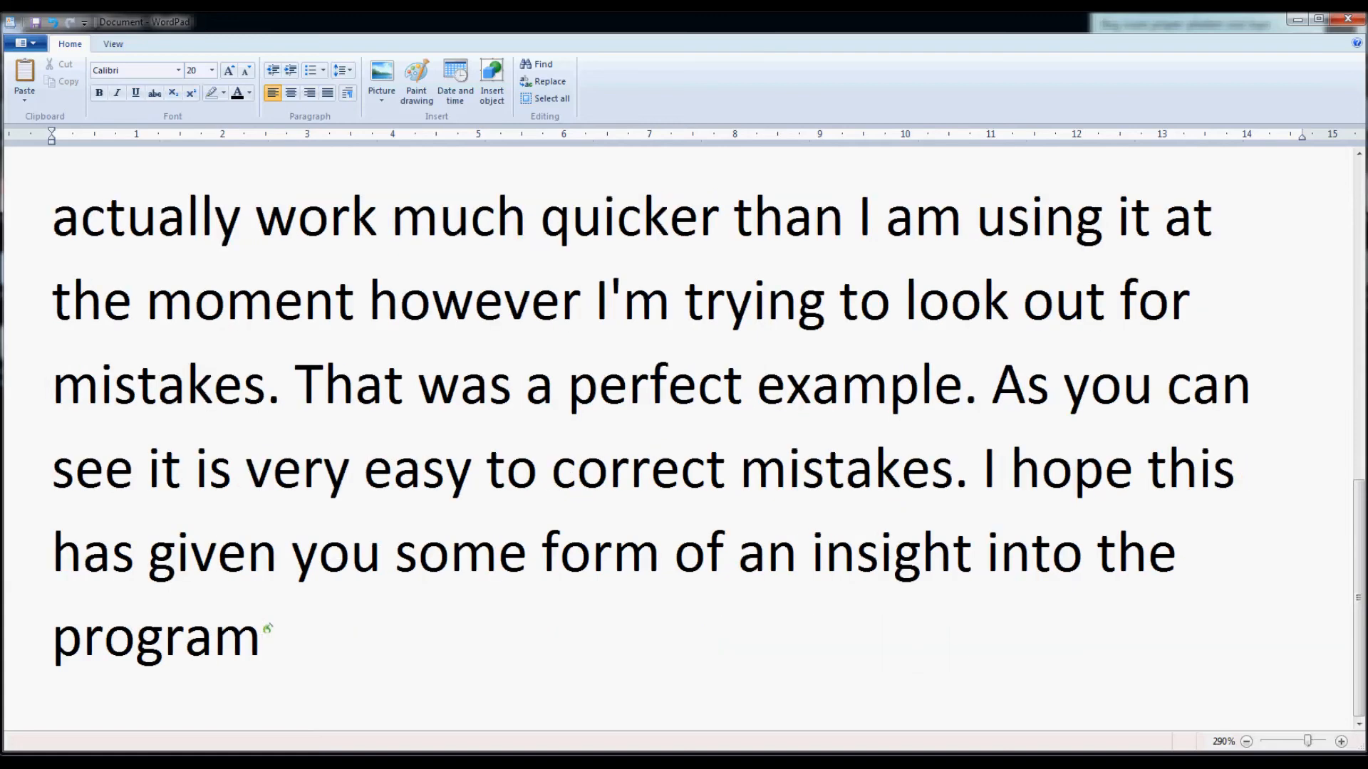
pyautogui.write('.')
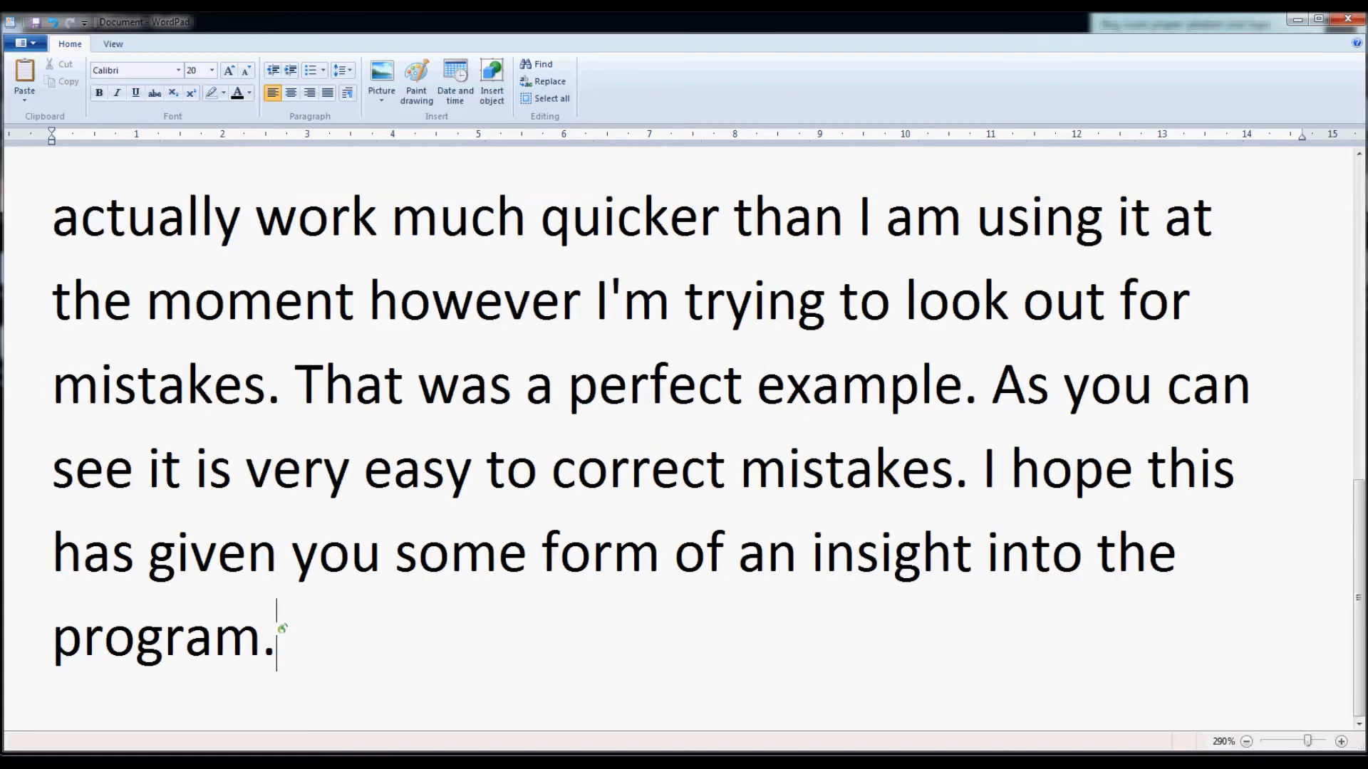
pyautogui.write('Thank you for listening')
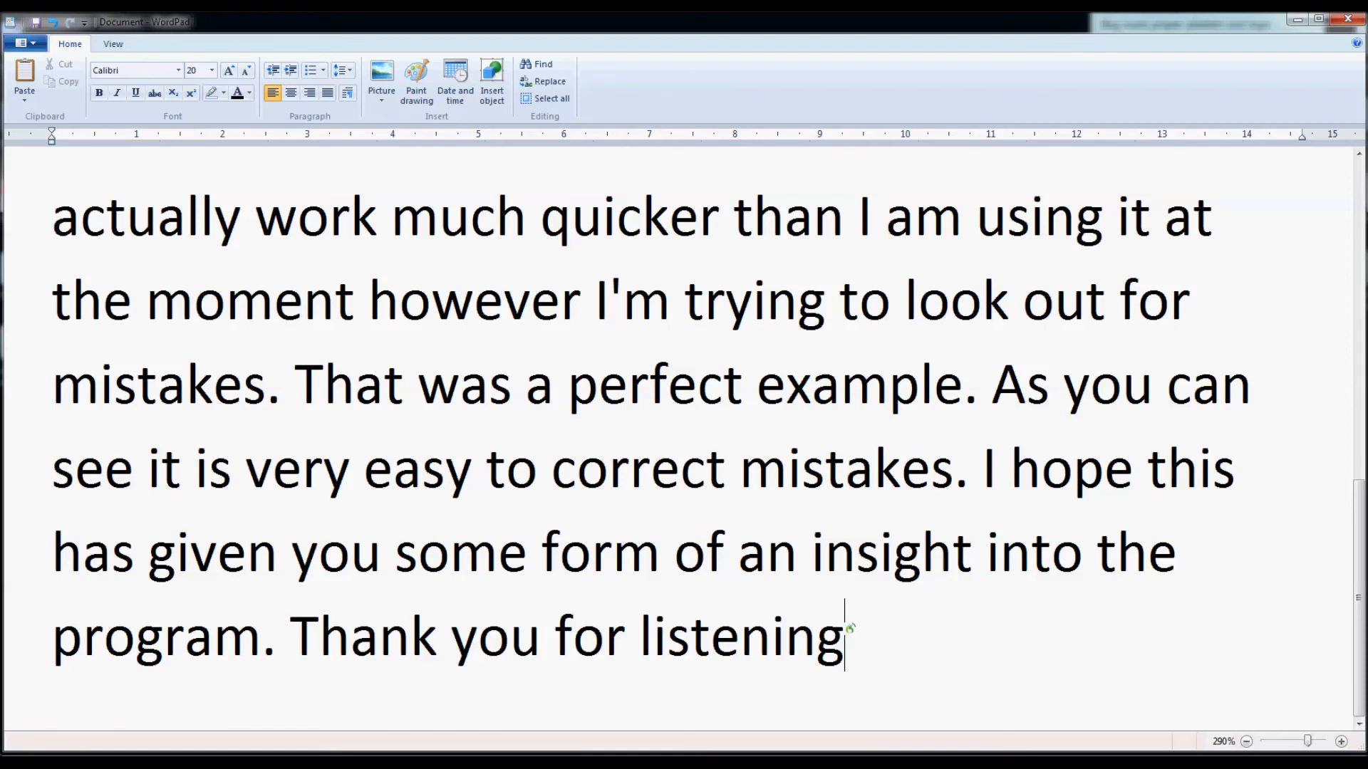
pyautogui.write('.')
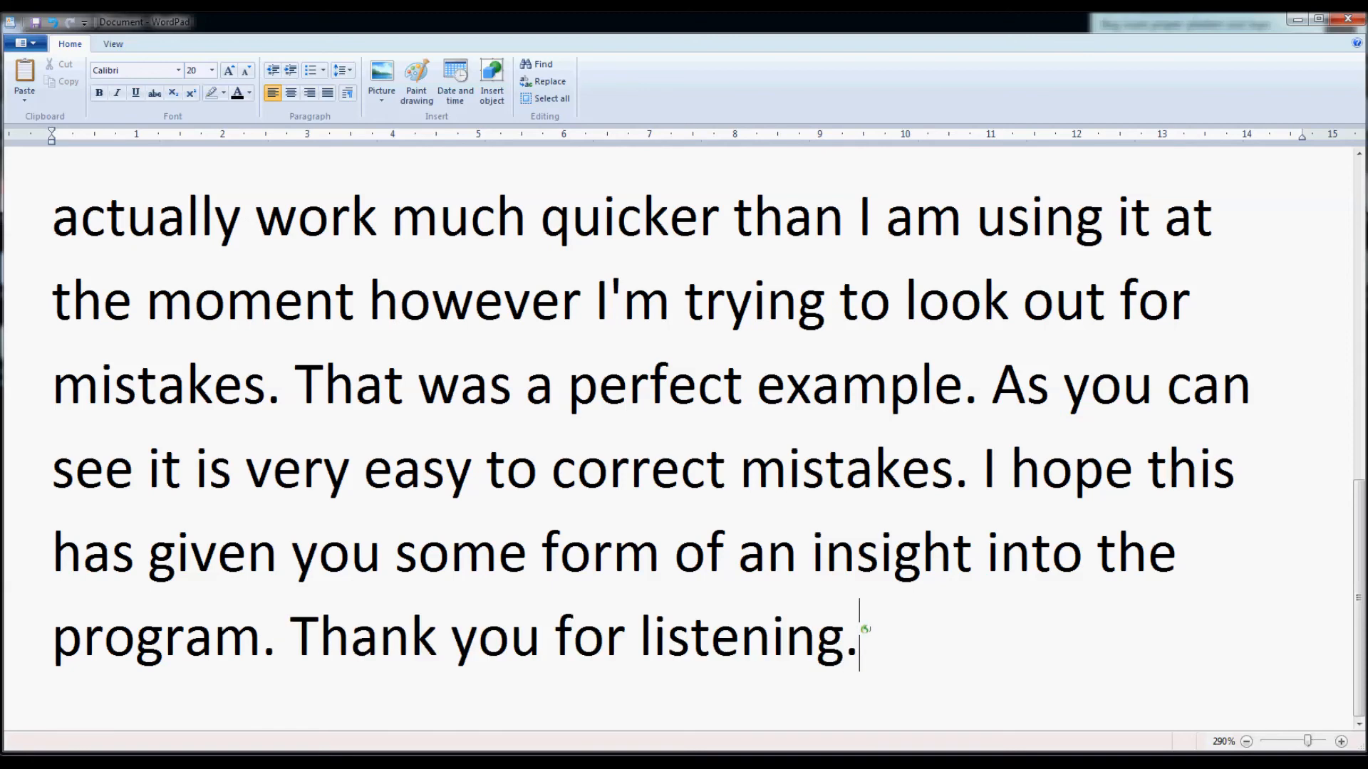